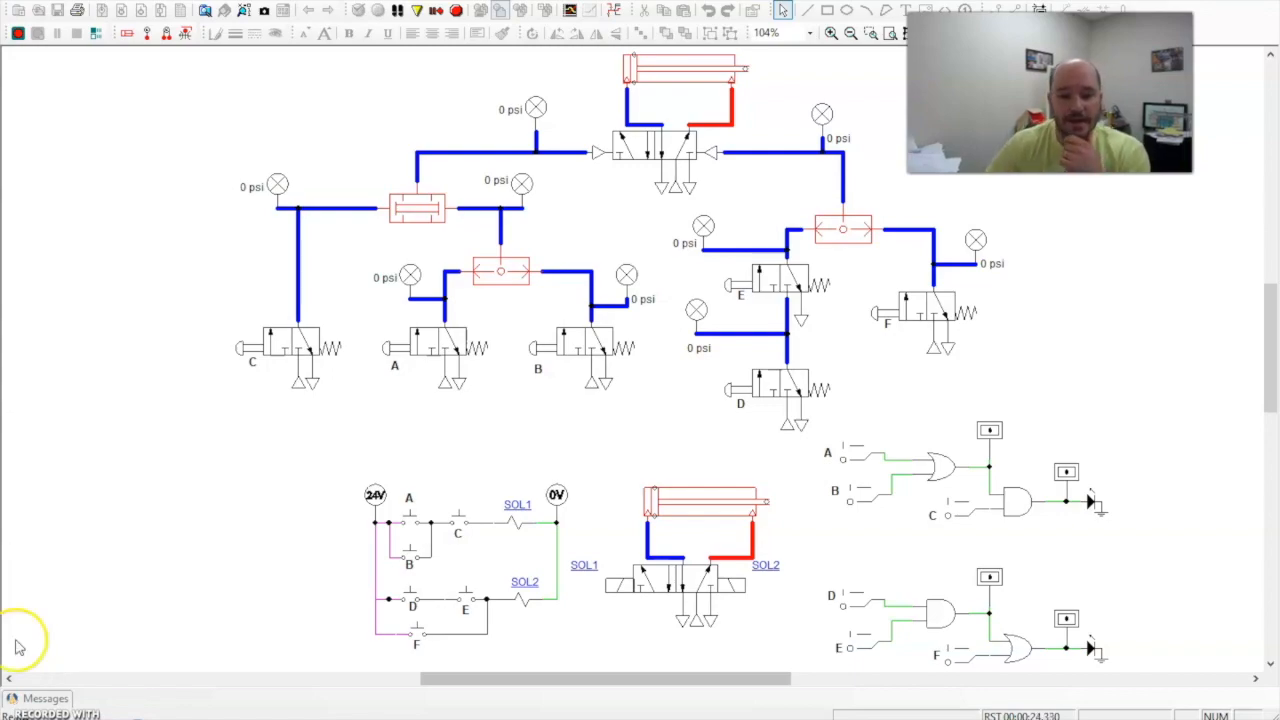
mouse_move(392, 308)
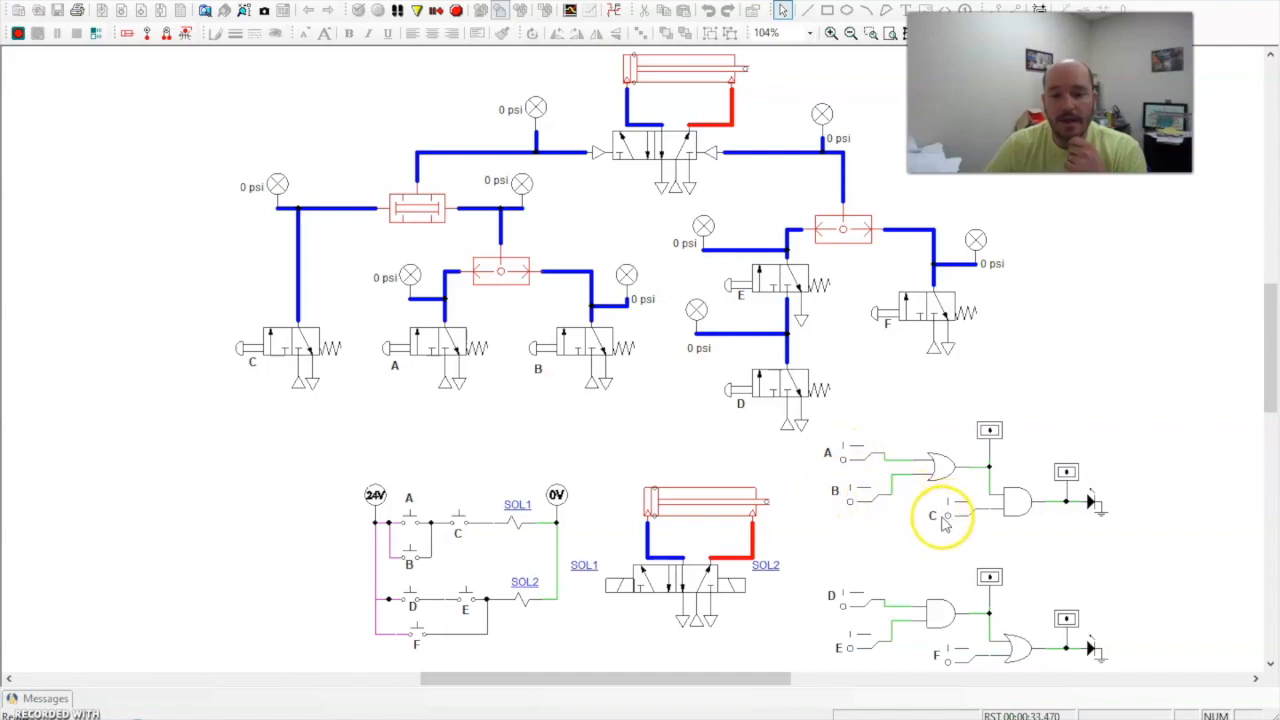
mouse_move(580, 284)
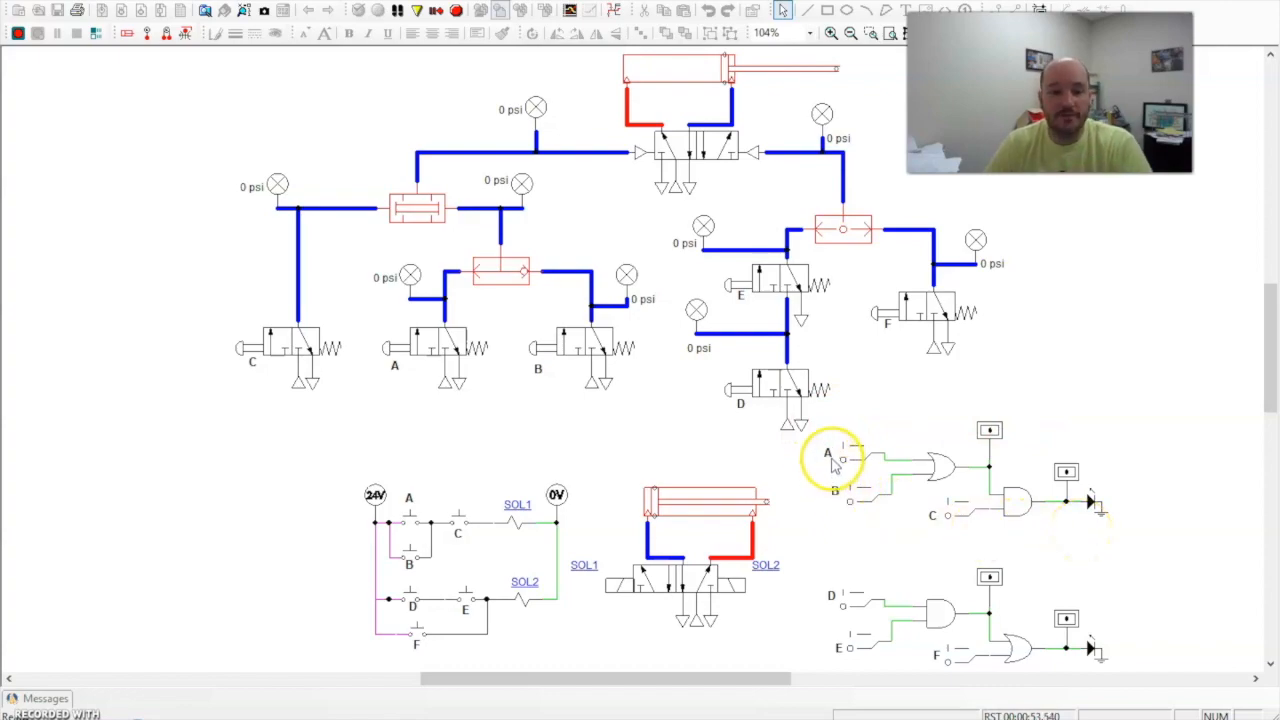
mouse_move(920, 520)
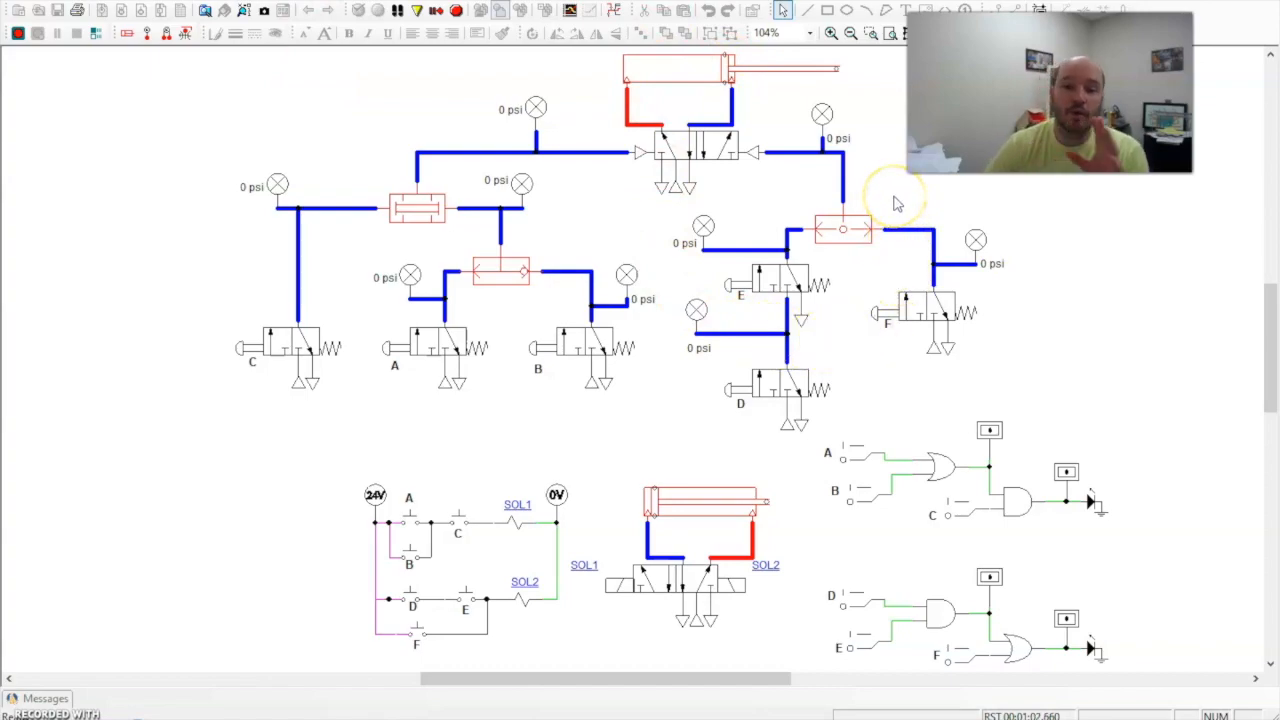
mouse_move(878, 190)
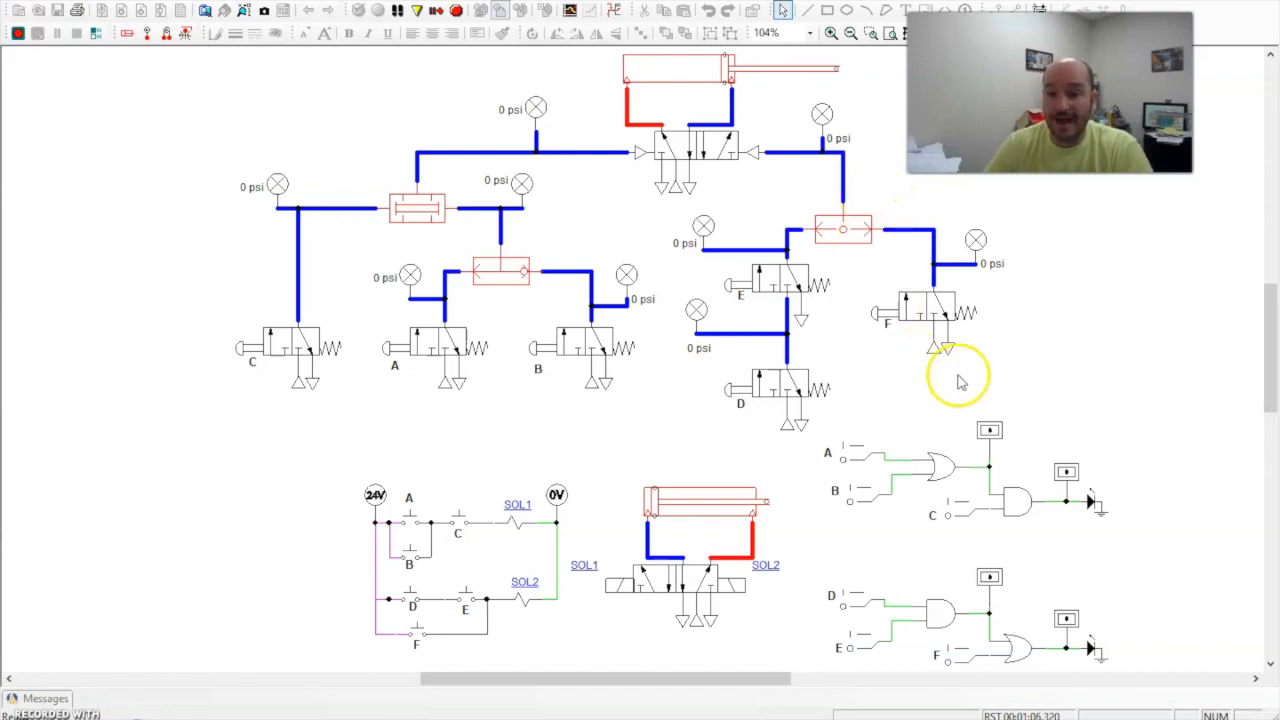
mouse_move(850, 624)
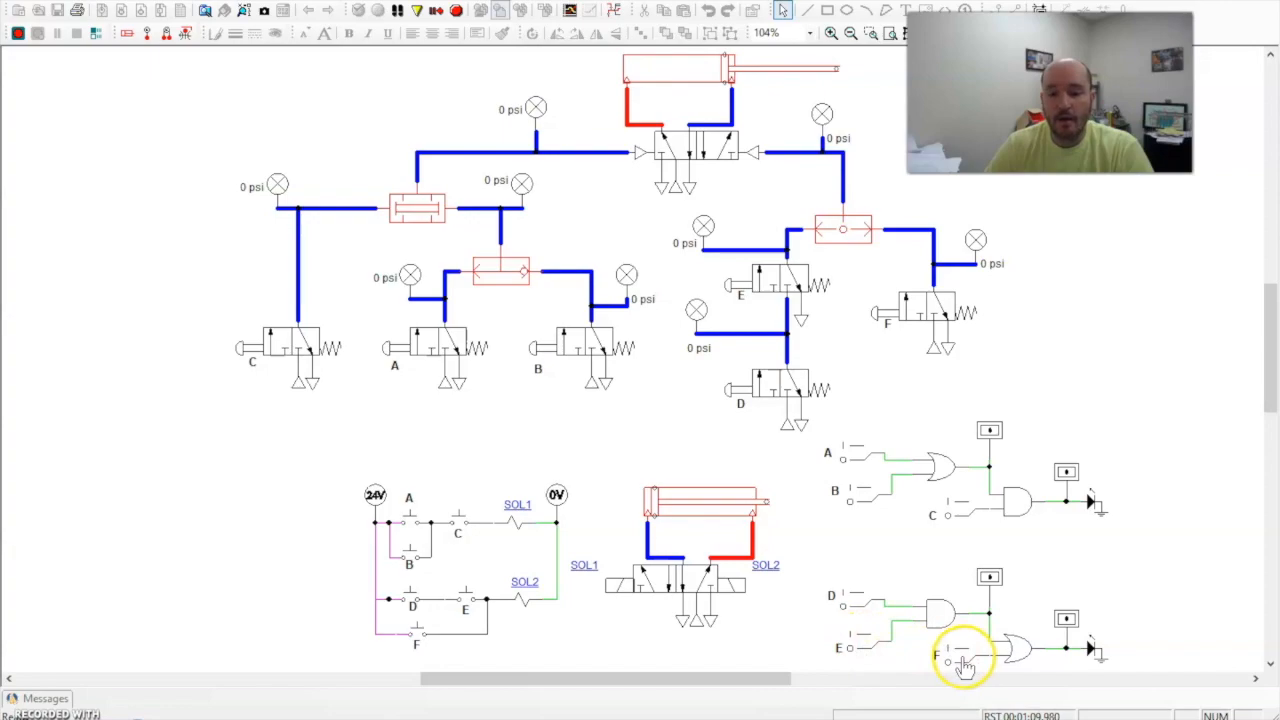
mouse_move(884, 316)
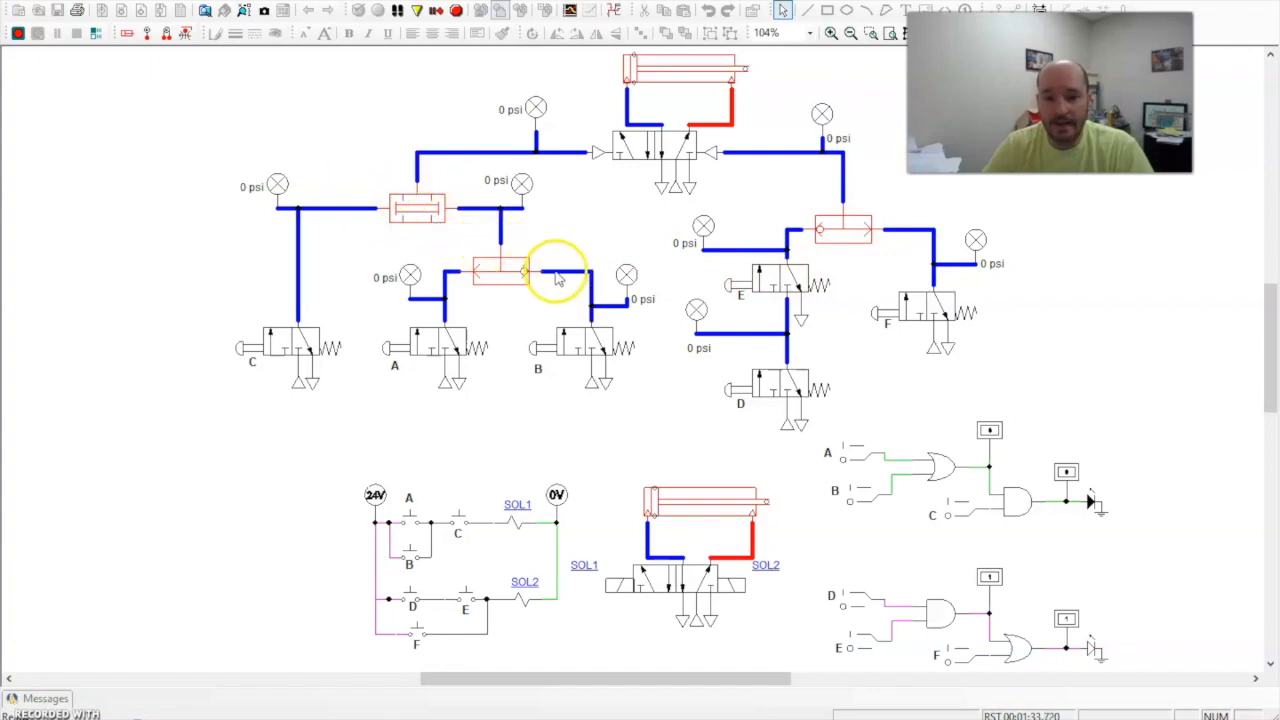
mouse_move(544, 270)
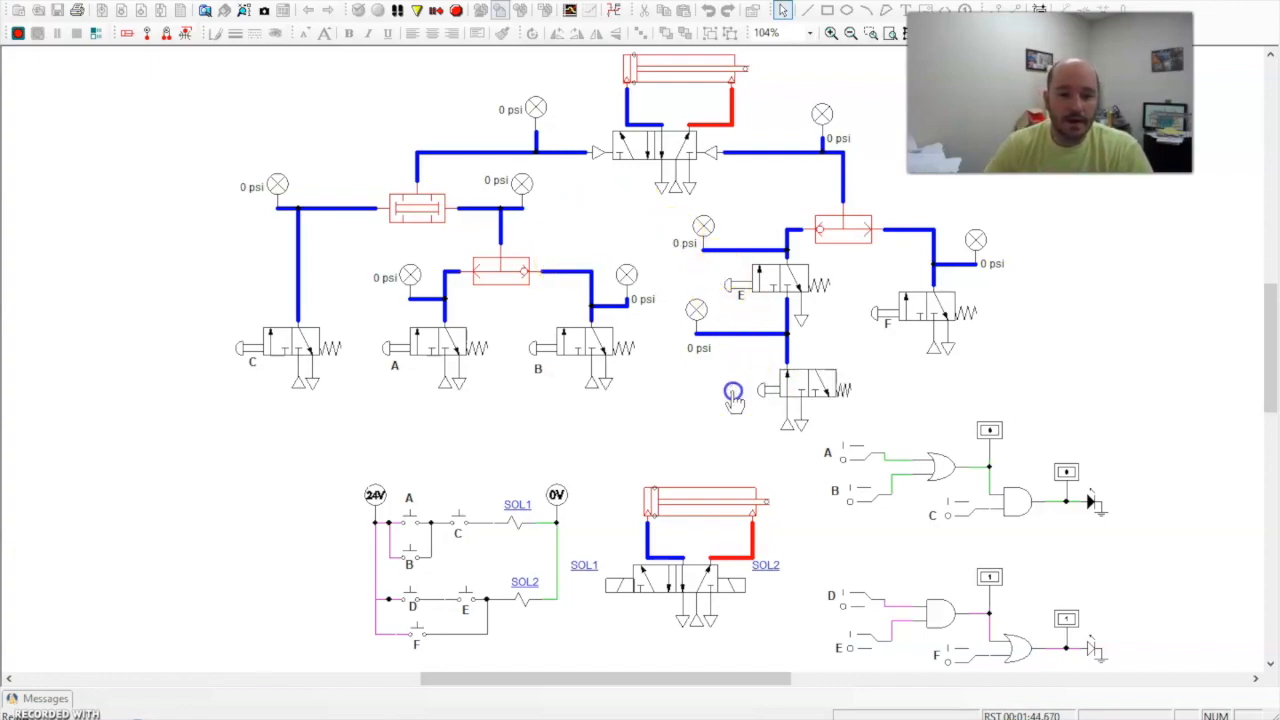
- Actuate valve D so the top cylinder retracts to its starting position at about 145 psi
click(732, 390)
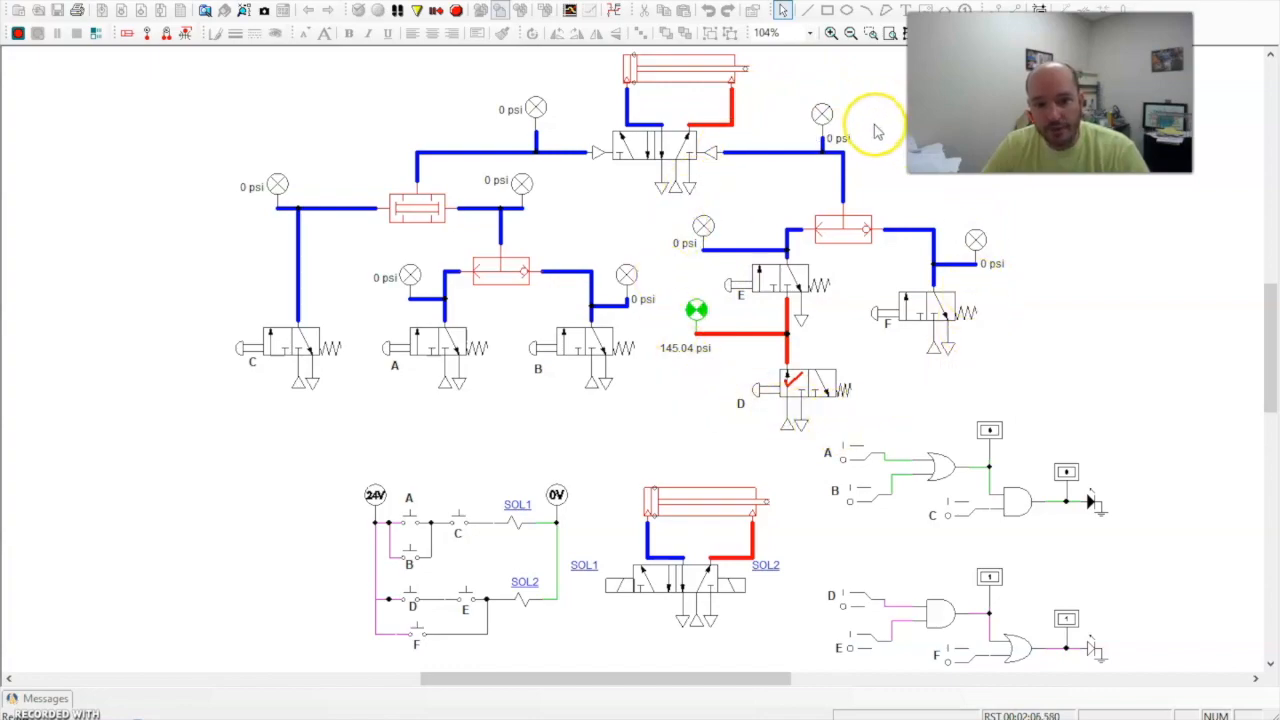
mouse_move(844, 668)
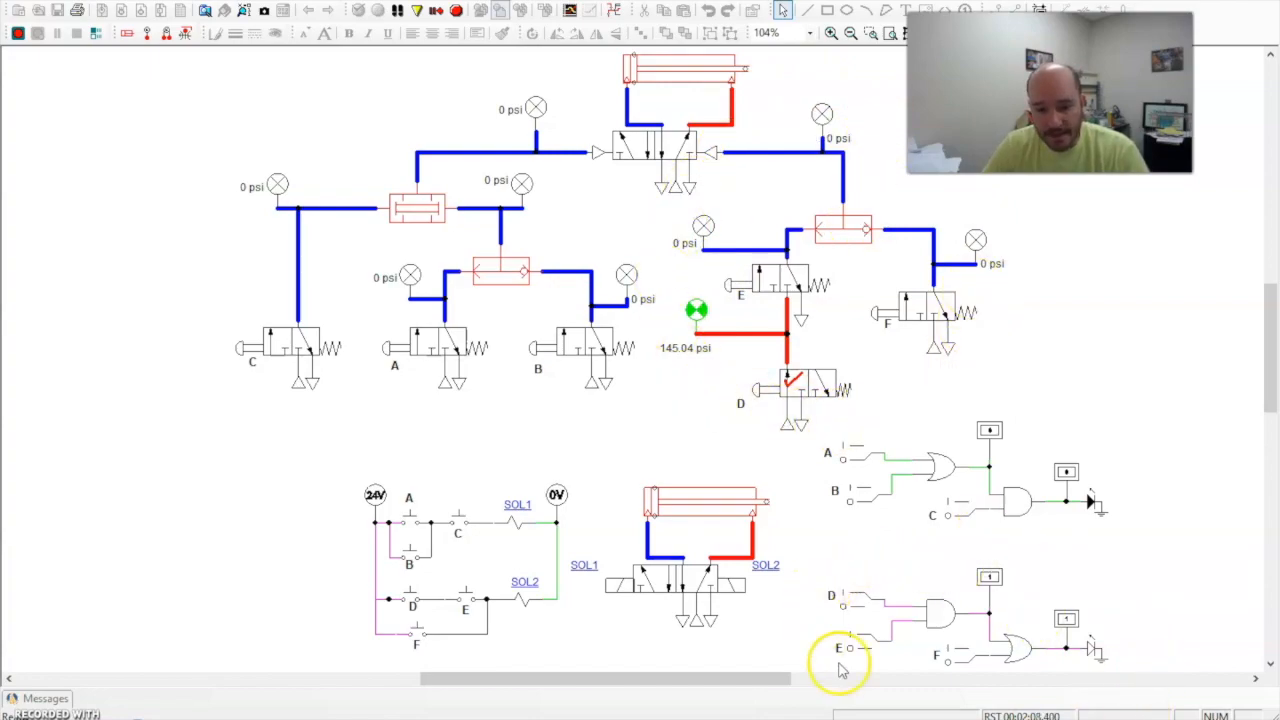
mouse_move(900, 572)
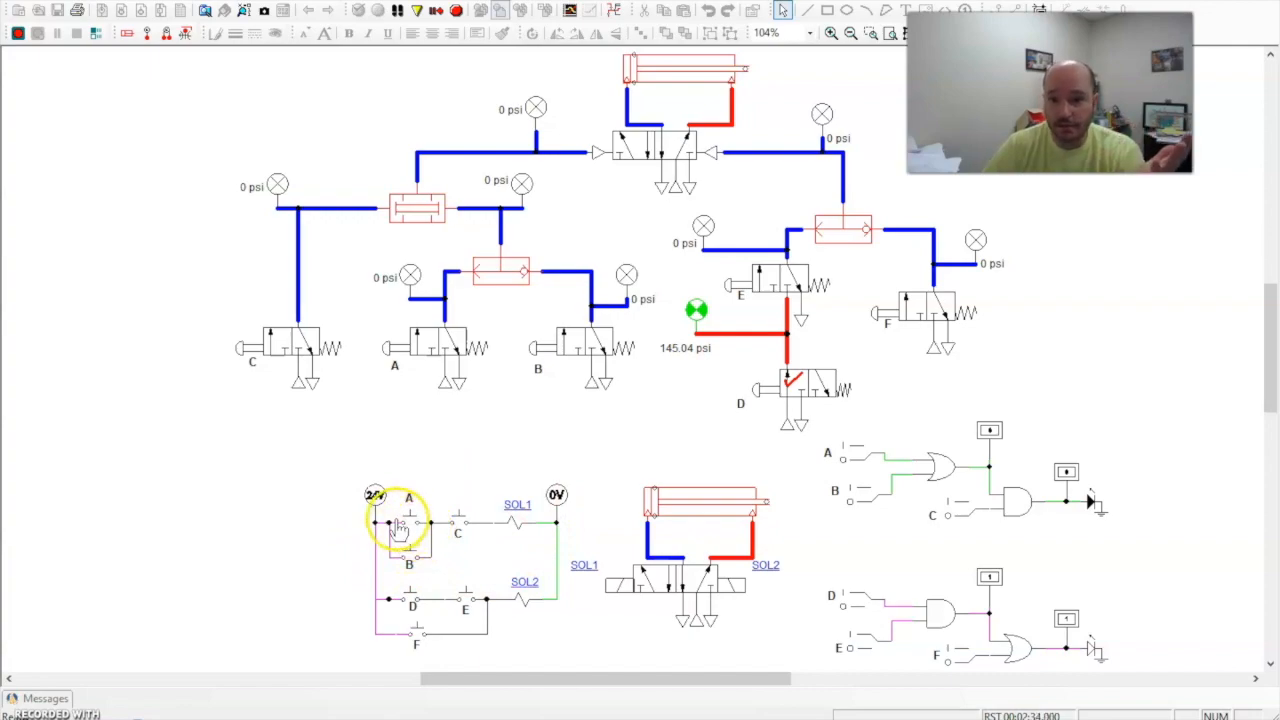
mouse_move(456, 530)
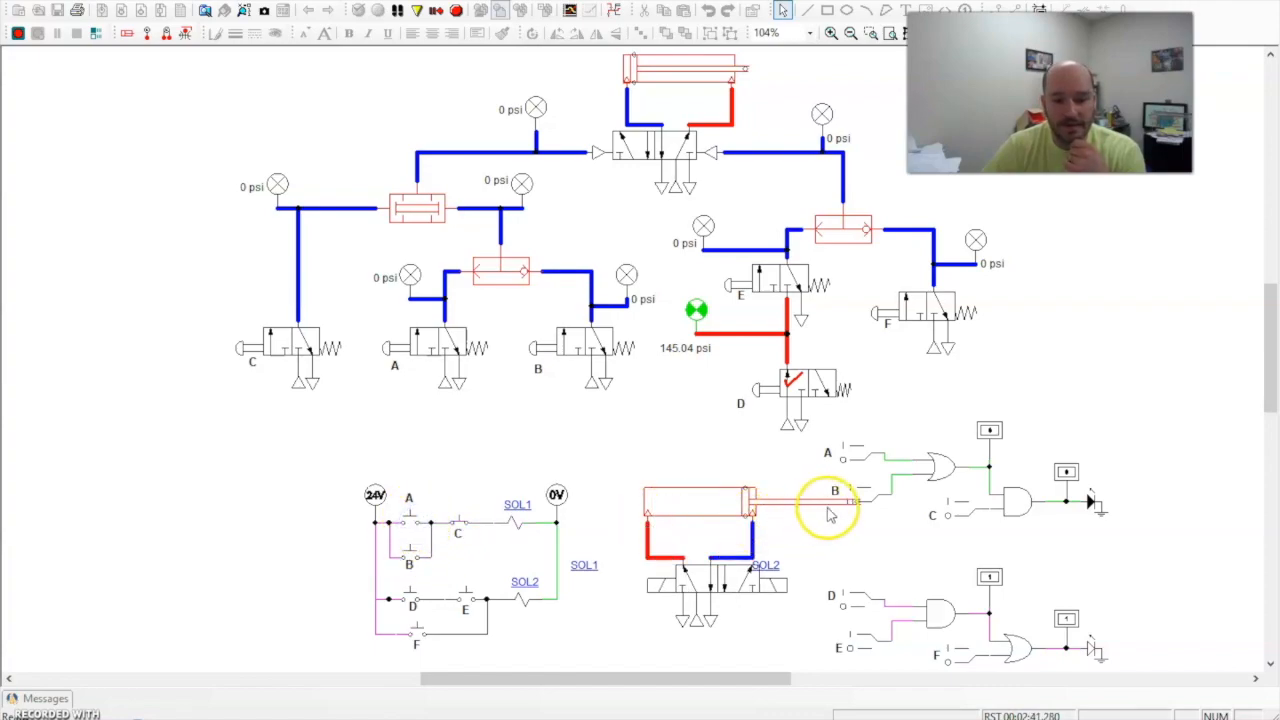
mouse_move(876, 560)
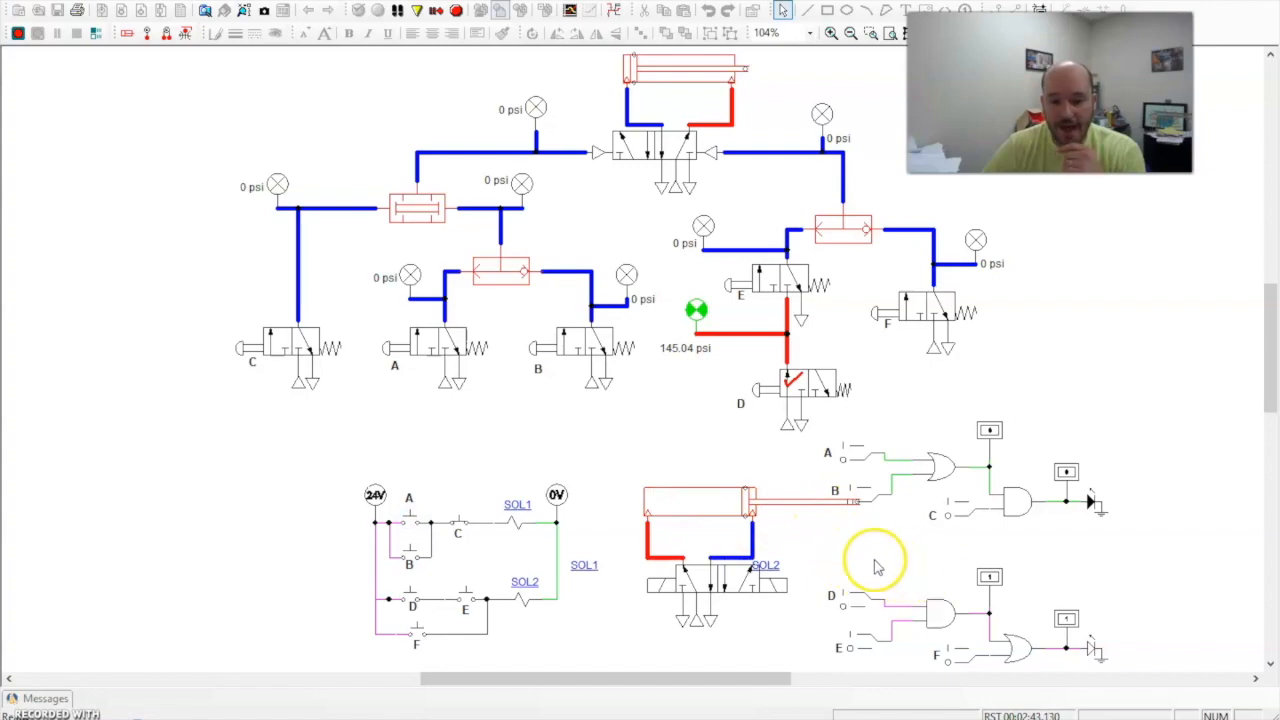
mouse_move(860, 630)
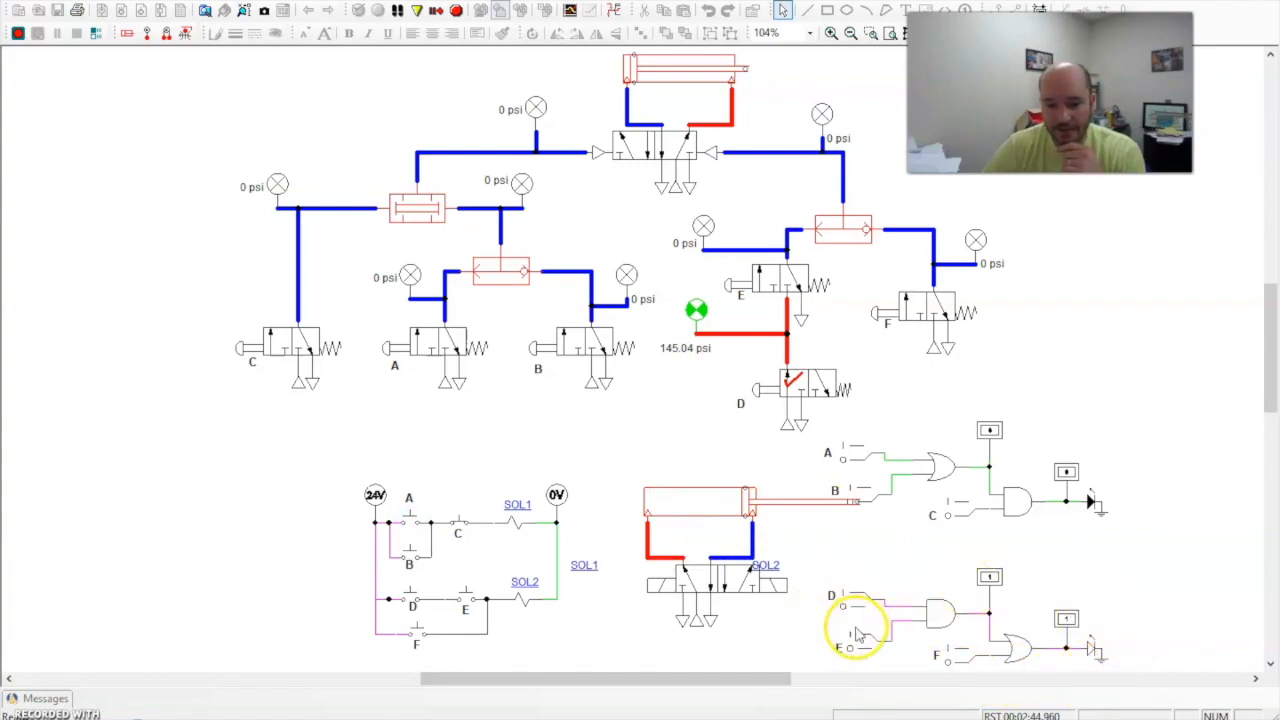
mouse_move(952, 408)
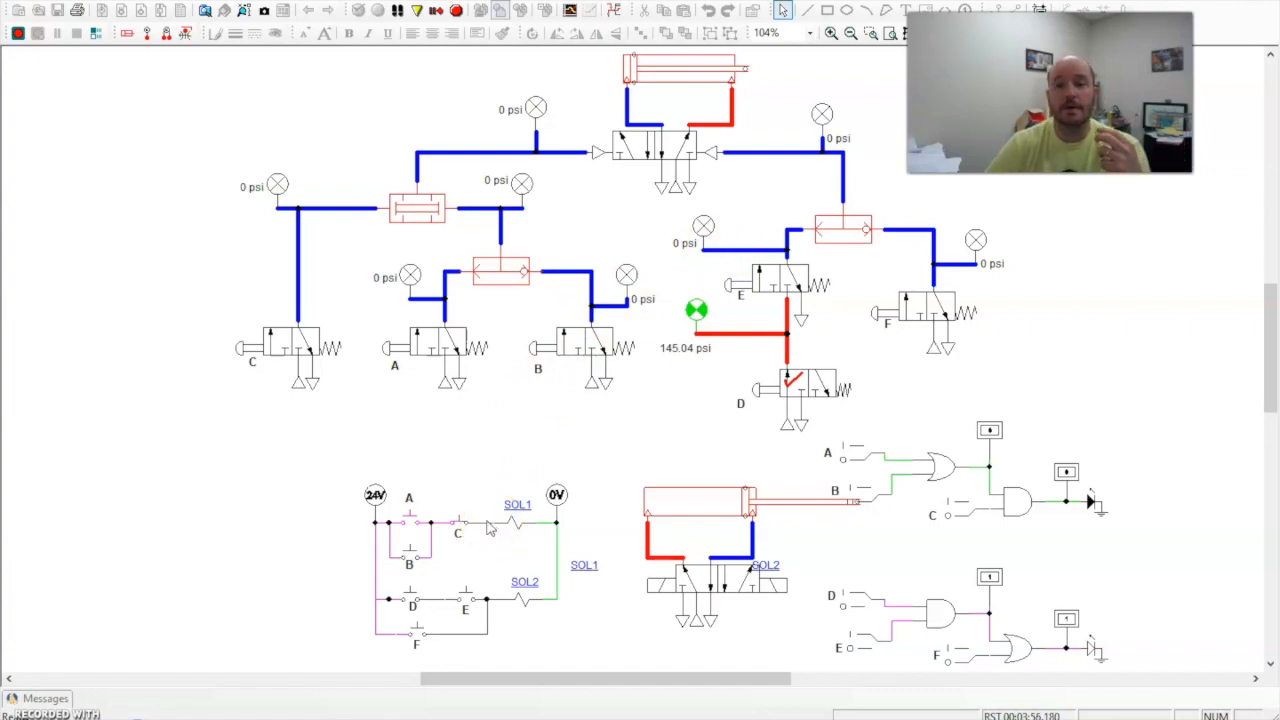
mouse_move(484, 538)
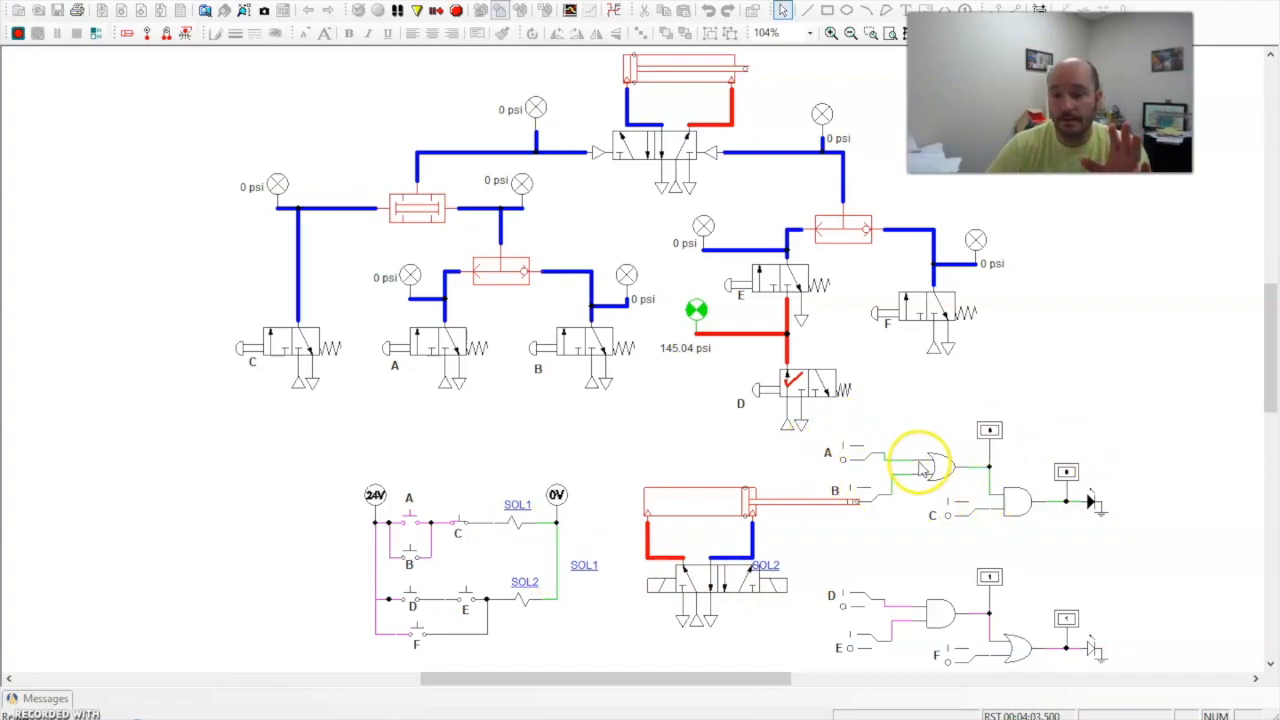
mouse_move(896, 452)
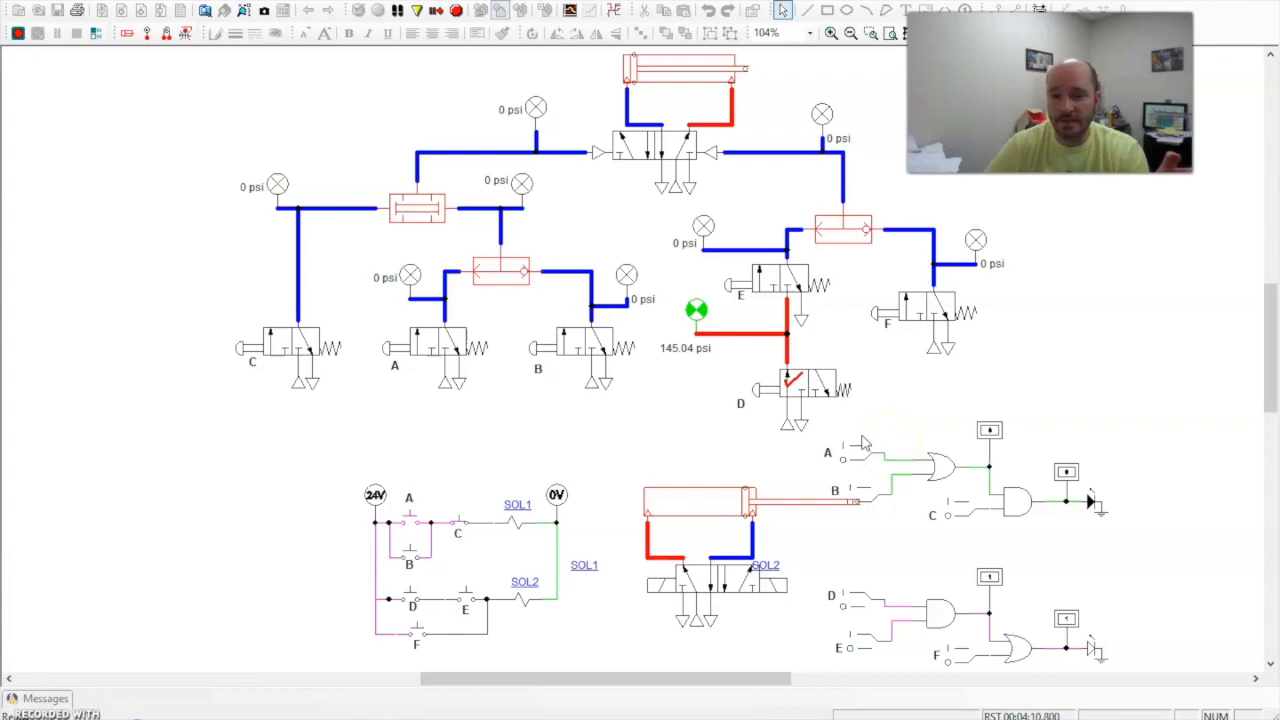
mouse_move(852, 438)
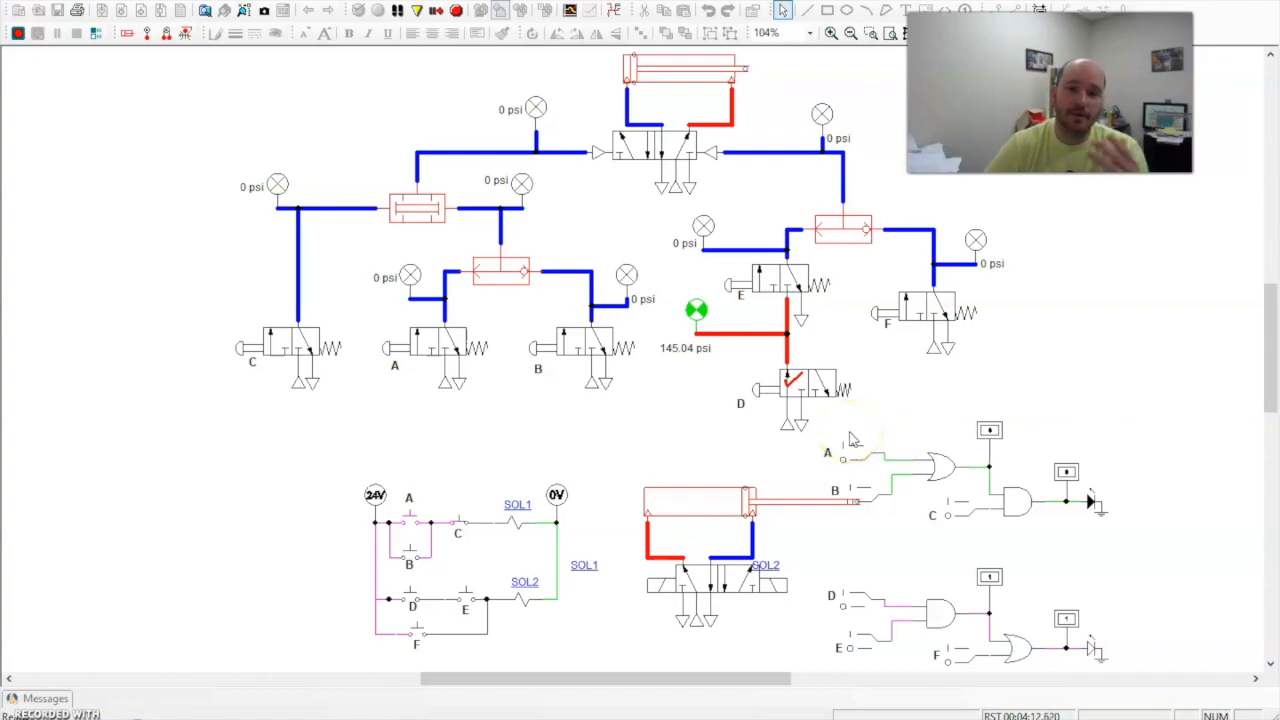